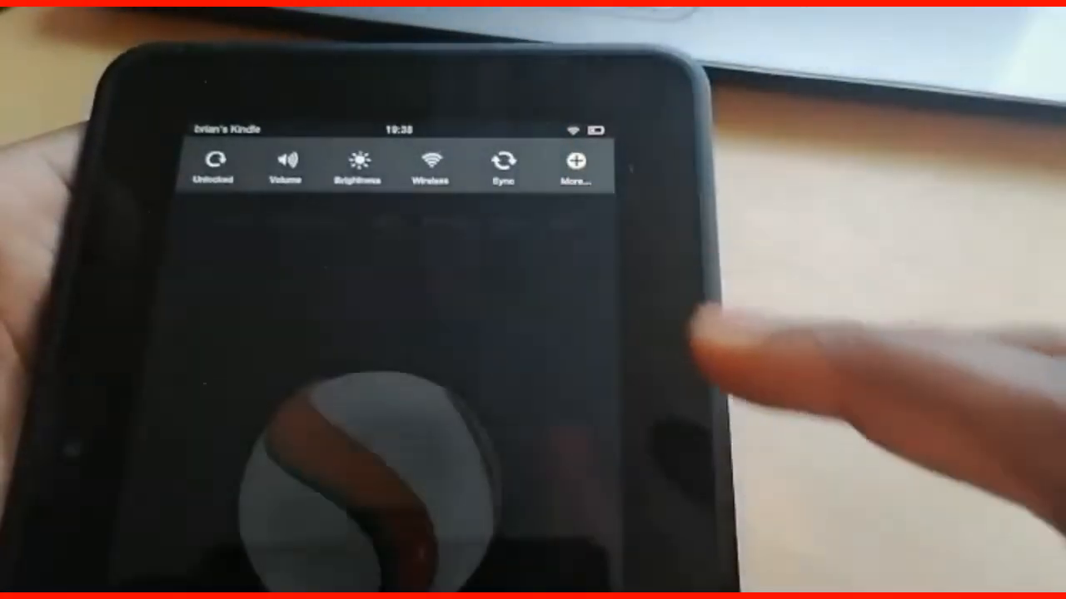
Step: On the Wireless page, switch Wi-Fi off and back on, then enable aeroplane mode
{"action": "left_click", "coordinate": [430, 166]}
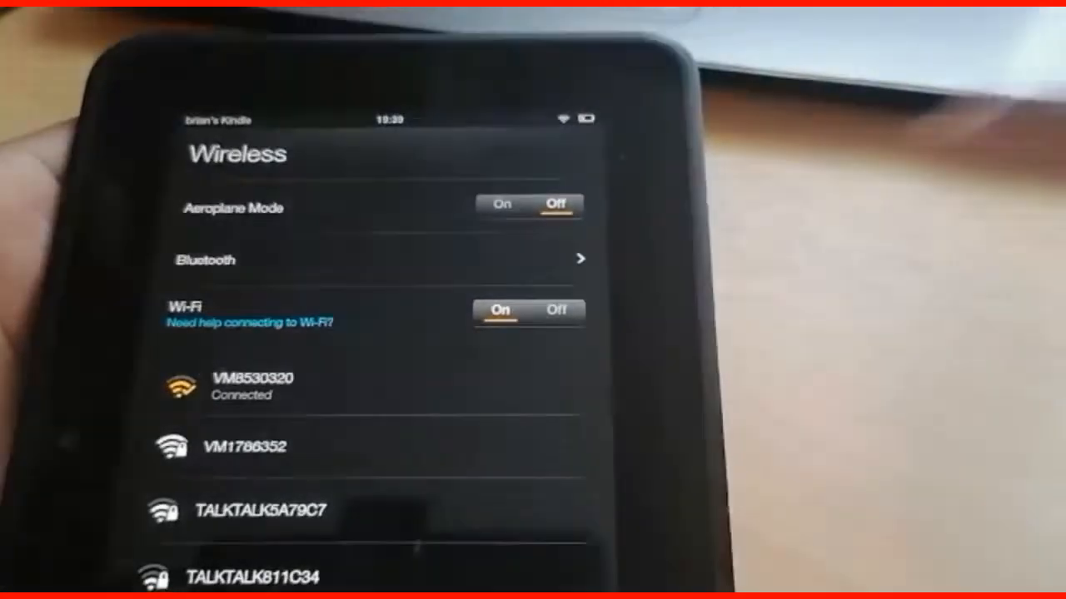
{"action": "left_click", "coordinate": [555, 309]}
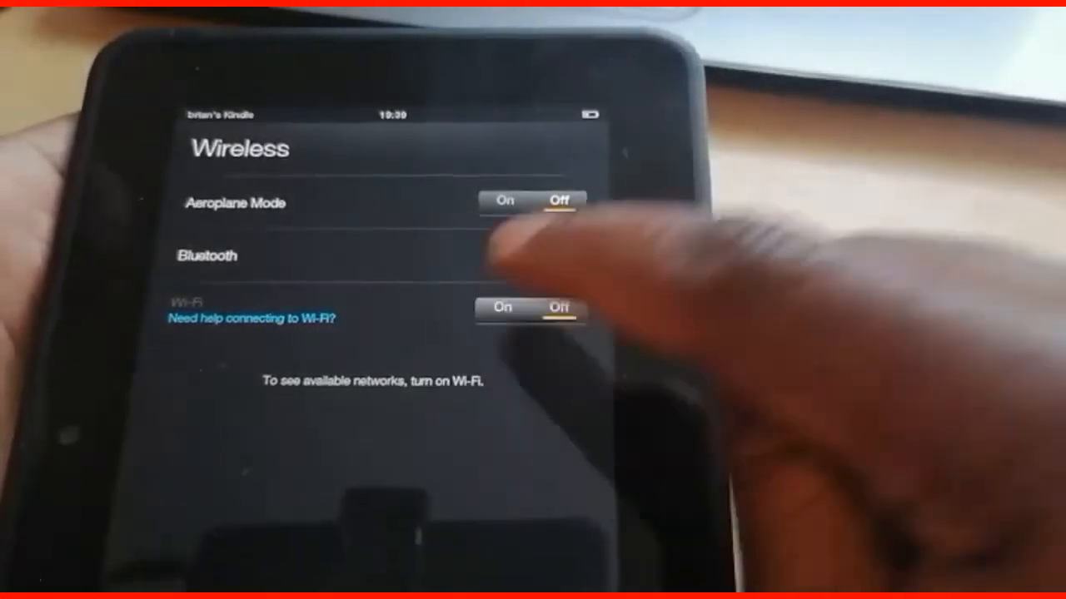
{"action": "left_click", "coordinate": [501, 309]}
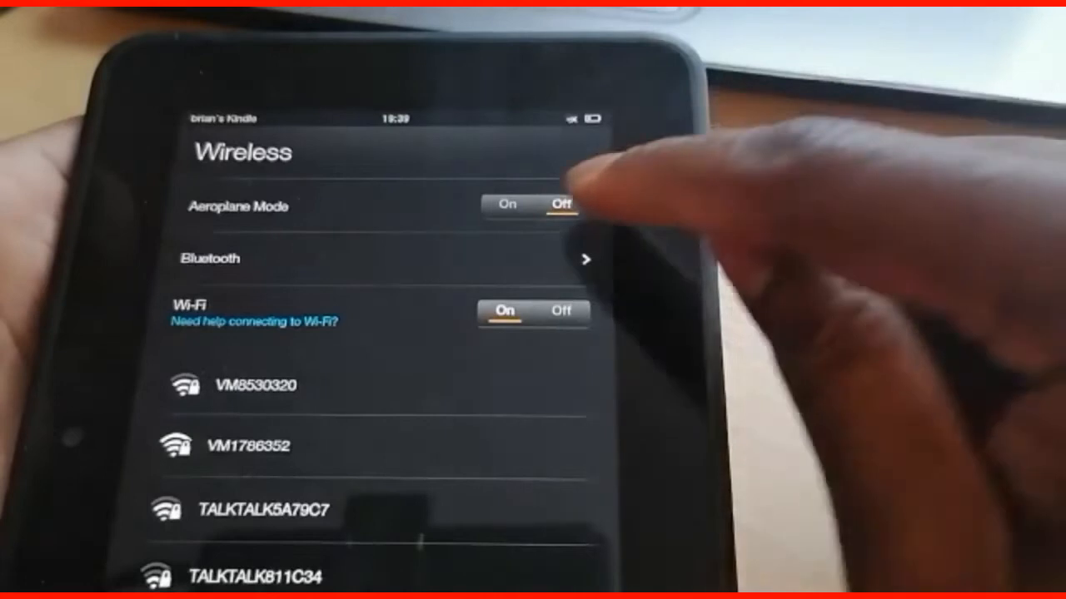
{"action": "left_click", "coordinate": [258, 385]}
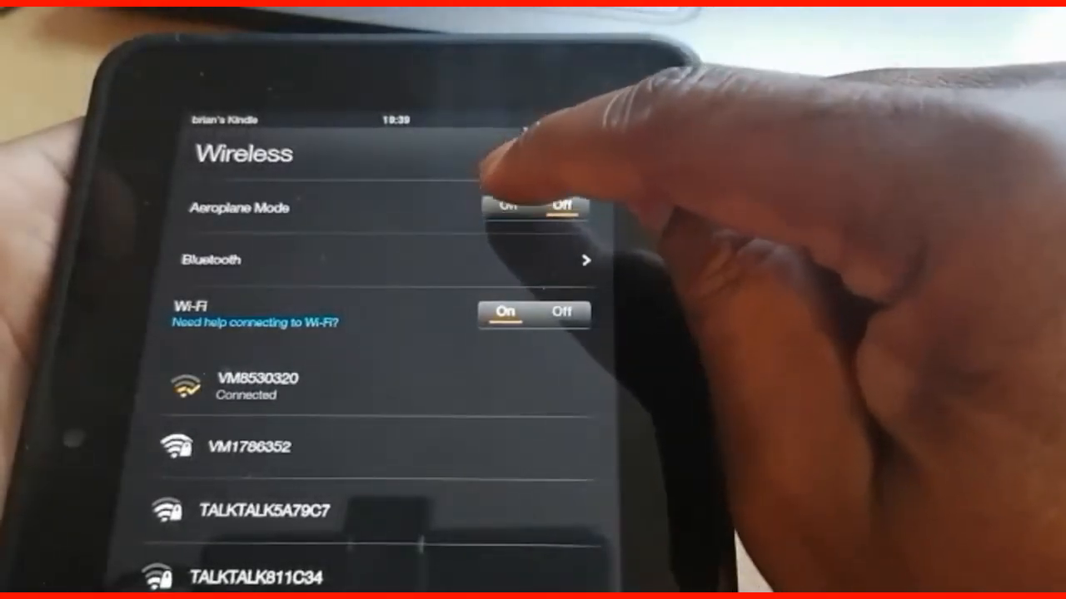
{"action": "left_click", "coordinate": [561, 312]}
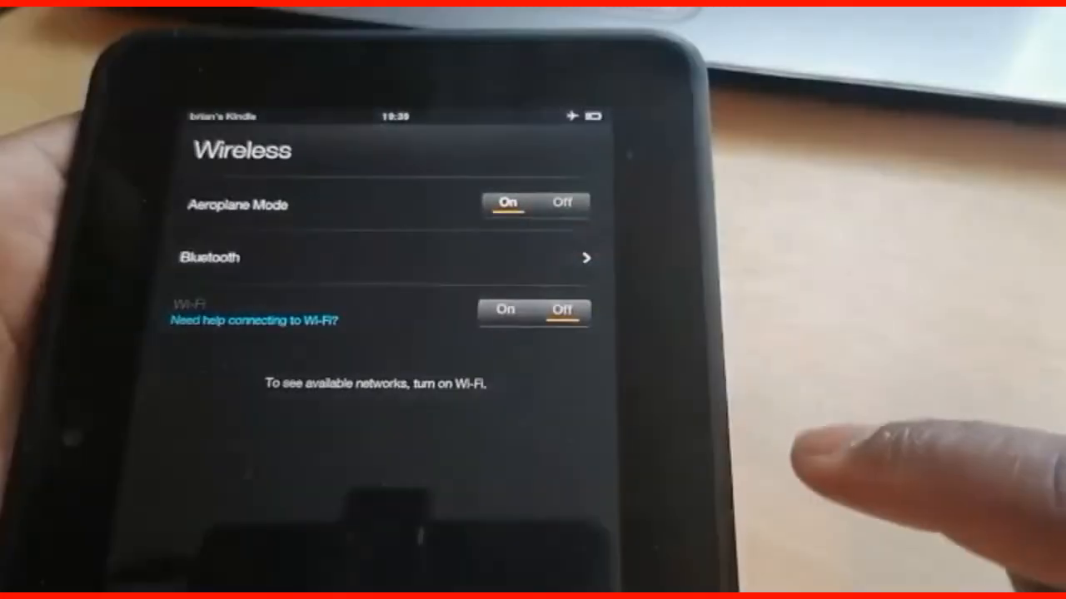
Step: Re-enable Wi-Fi while aeroplane mode stays on, then return to the main Settings list
{"action": "left_click", "coordinate": [505, 310]}
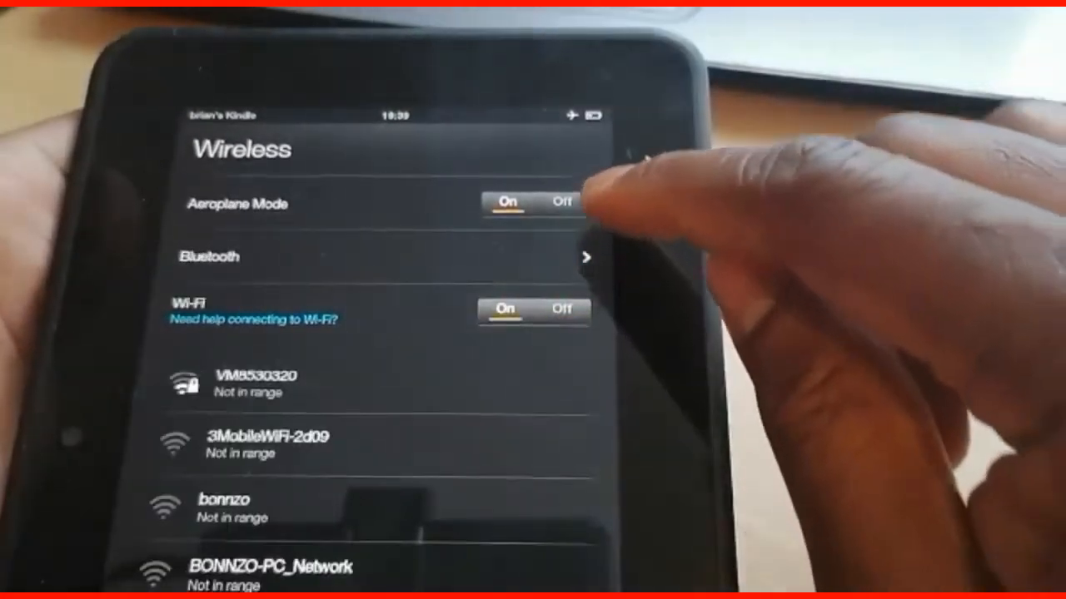
{"action": "left_click", "coordinate": [561, 203]}
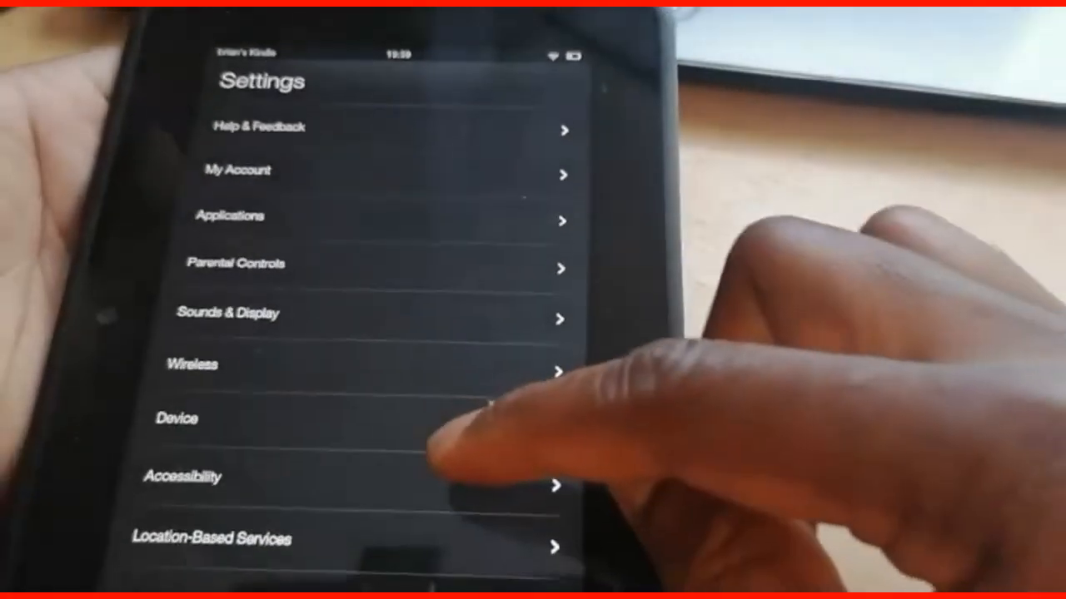
Step: Scroll down the Settings list and open Device, showing battery at 30%
{"action": "scroll", "scroll_direction": "down", "scroll_amount": 3}
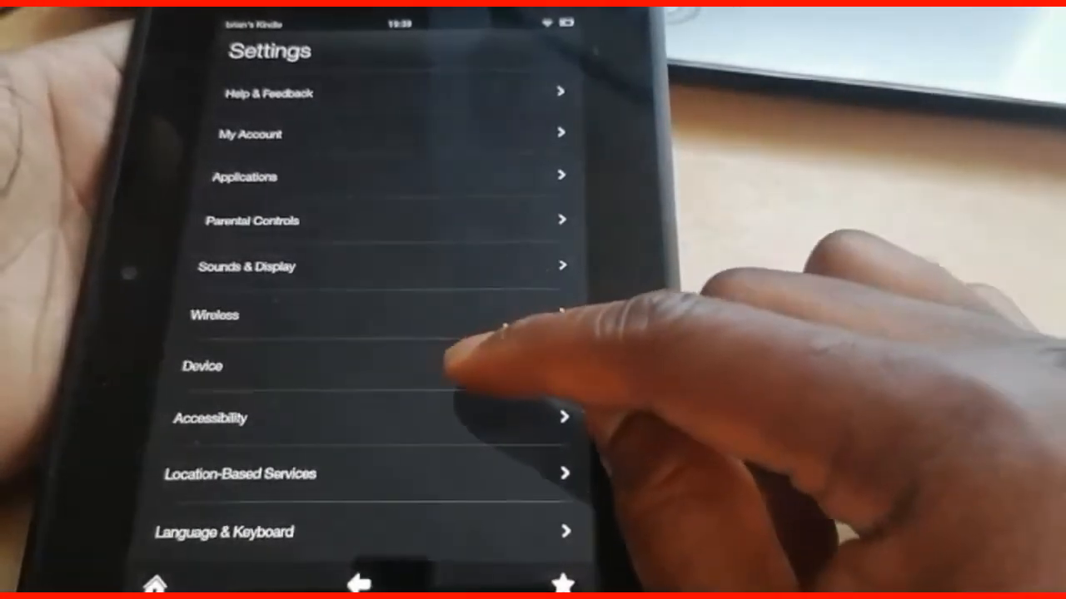
{"action": "left_click", "coordinate": [202, 366]}
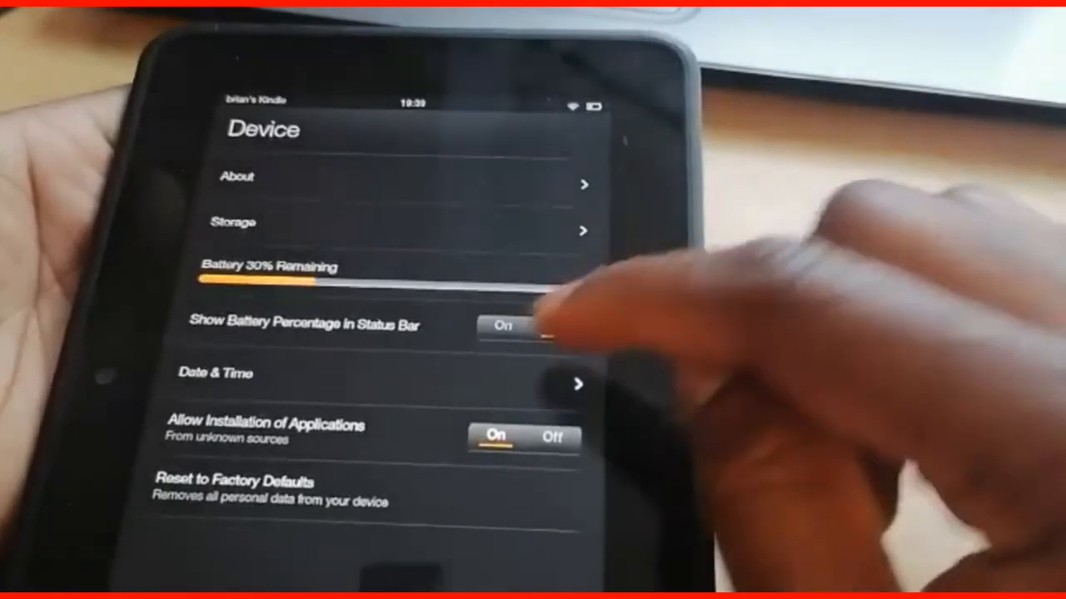
Step: Switch Show Battery Percentage in Status Bar on, after briefly toggling it off
{"action": "left_click", "coordinate": [549, 325]}
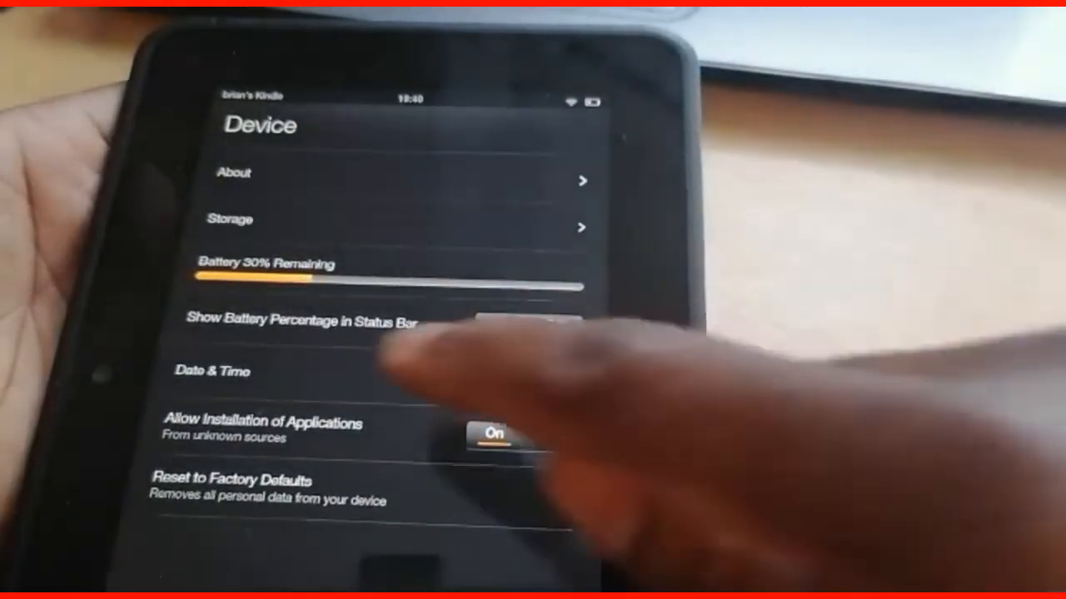
{"action": "left_click", "coordinate": [516, 323]}
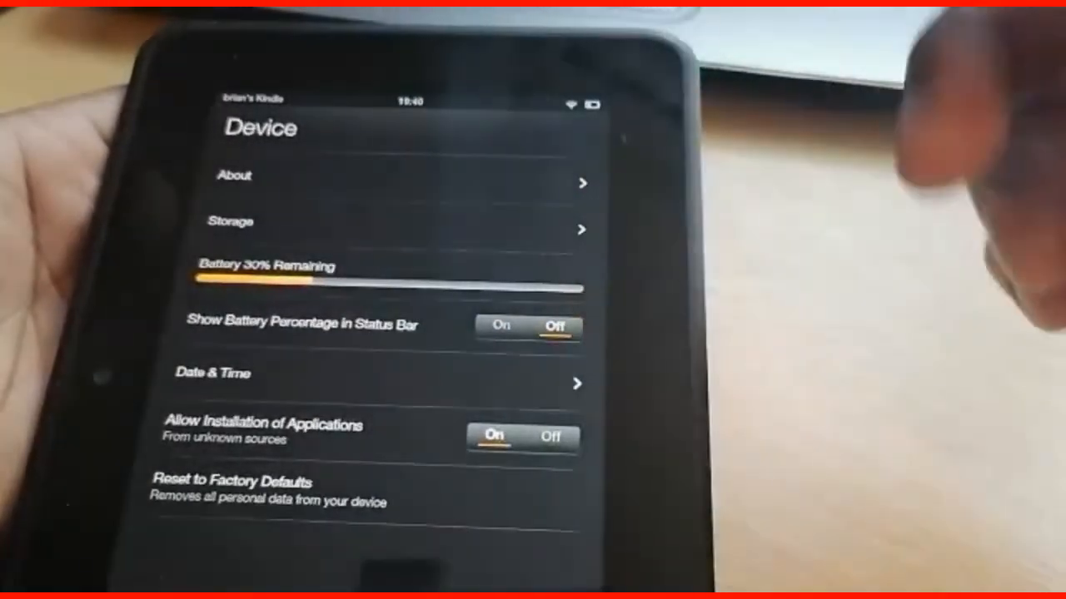
{"action": "left_click", "coordinate": [498, 325]}
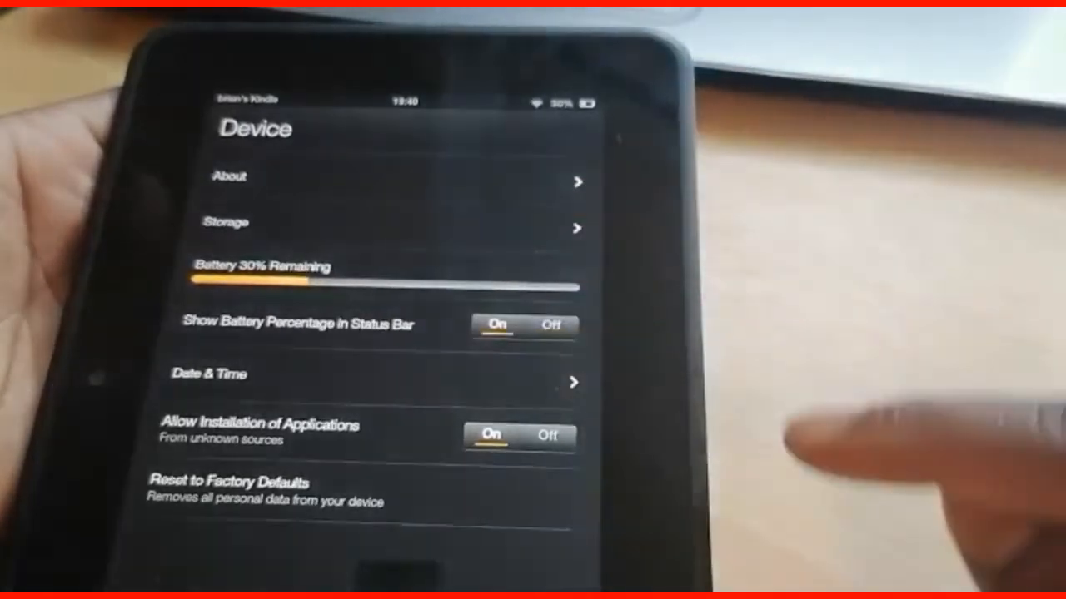